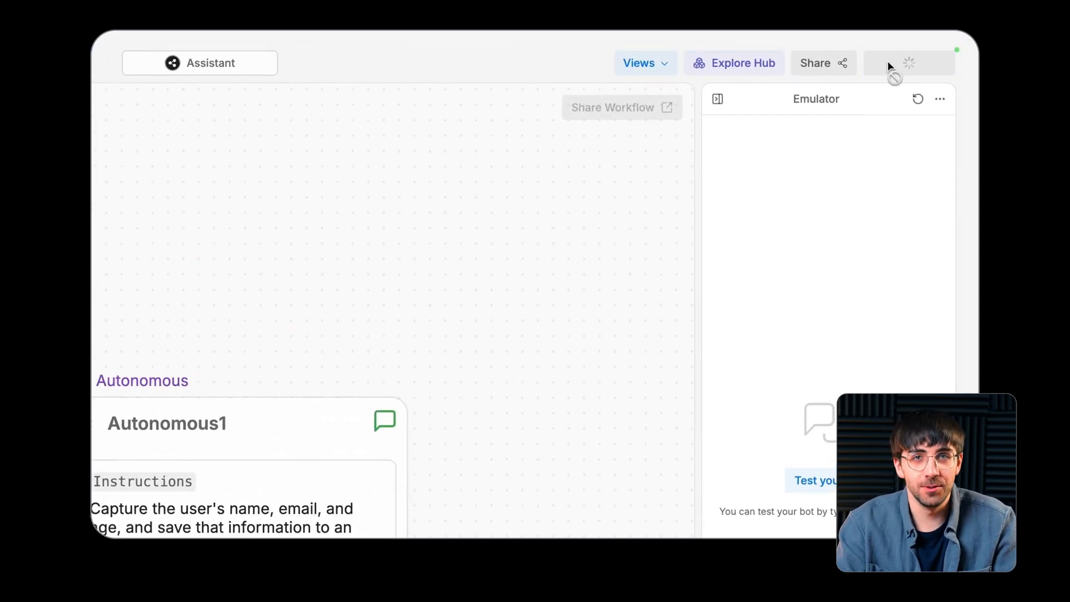
Publish the bot's latest version and launch it in a standalone webchat page
{"action": "left_click", "coordinate": [909, 62]}
{"action": "type", "text": "Hello"}
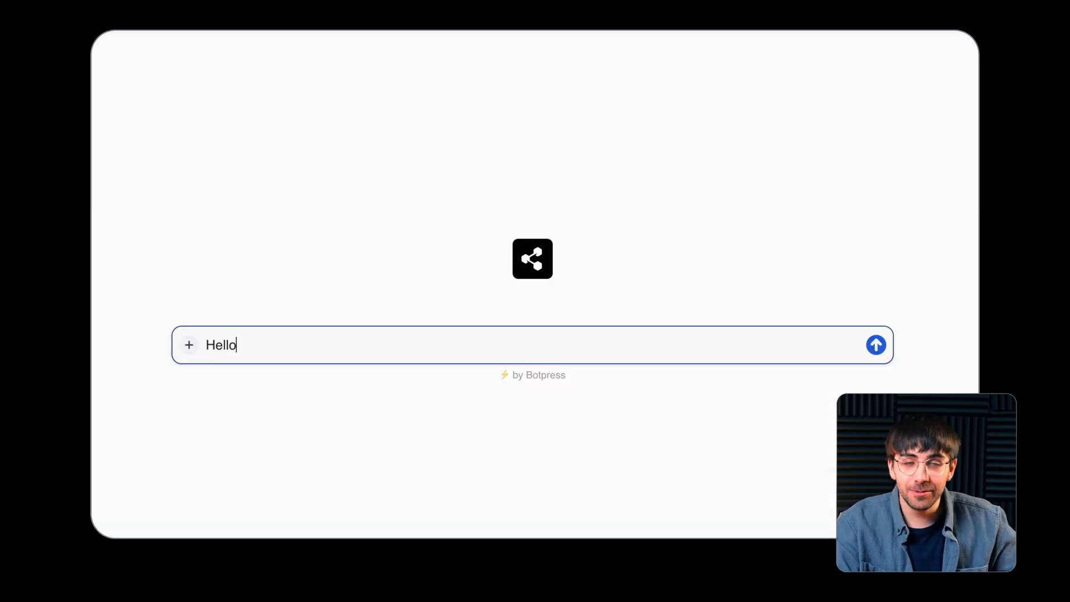
Send 'Hello!' to the bot and receive its reply asking for name, email and age
{"action": "left_click", "coordinate": [876, 344]}
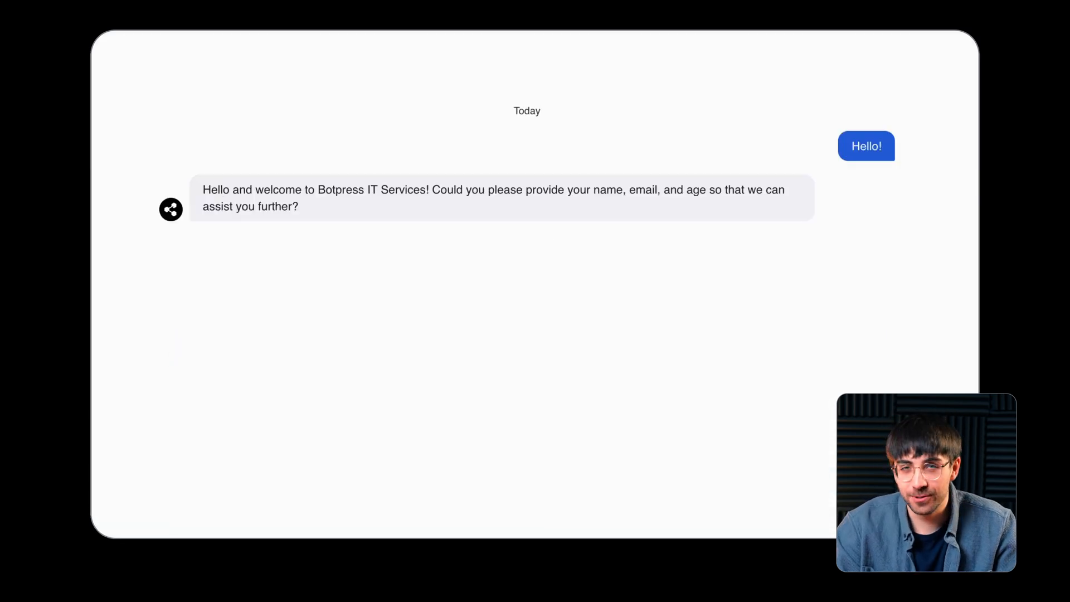